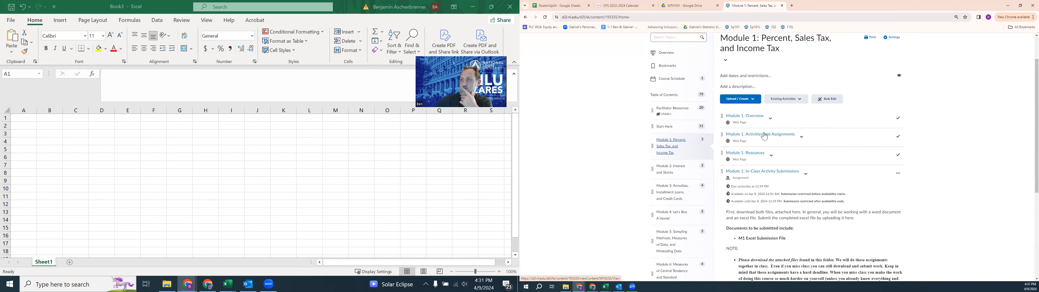
Step: Preview the MTH 101 Module 1 Knewton Alta assignment as a student
click(759, 135)
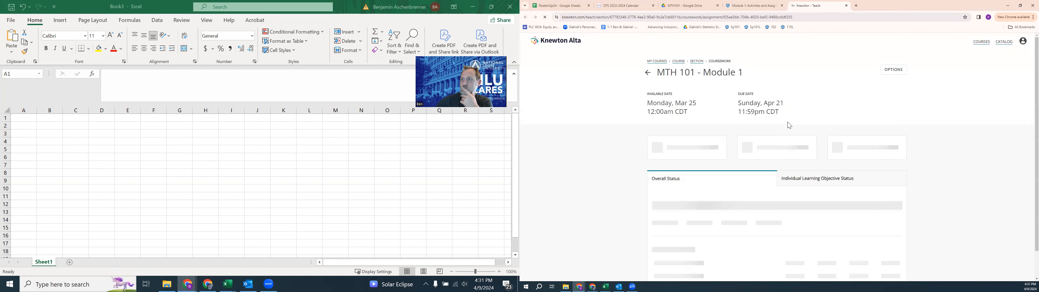
click(892, 69)
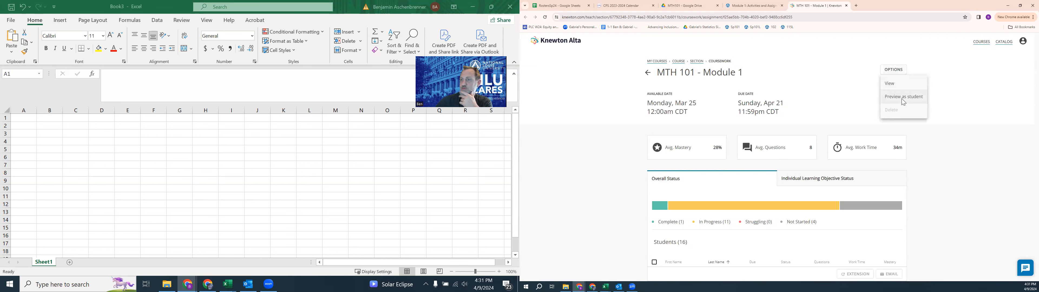
click(902, 96)
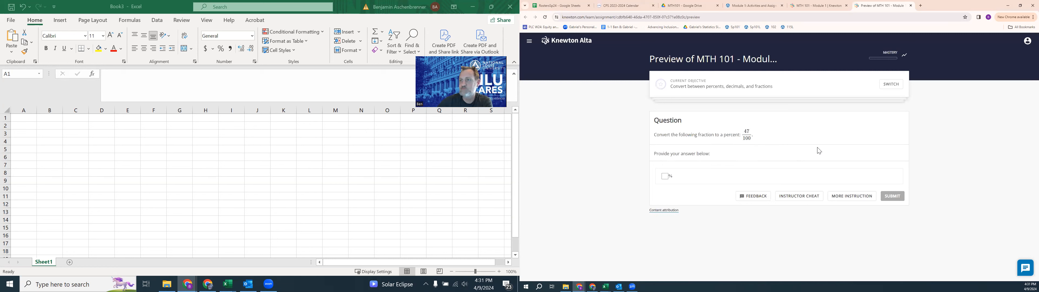
mouse_move(319, 179)
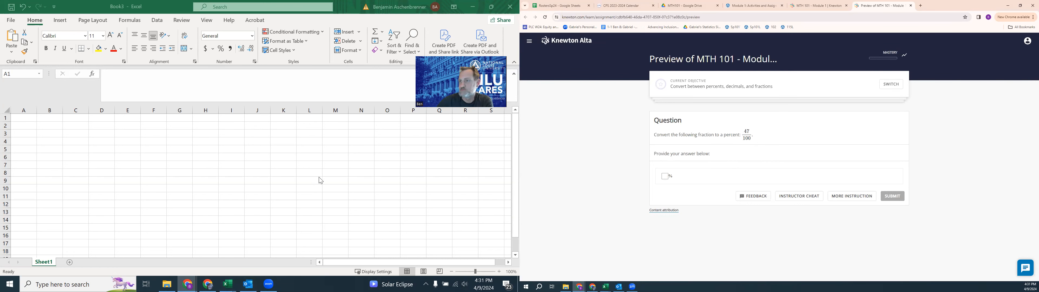
mouse_move(76, 145)
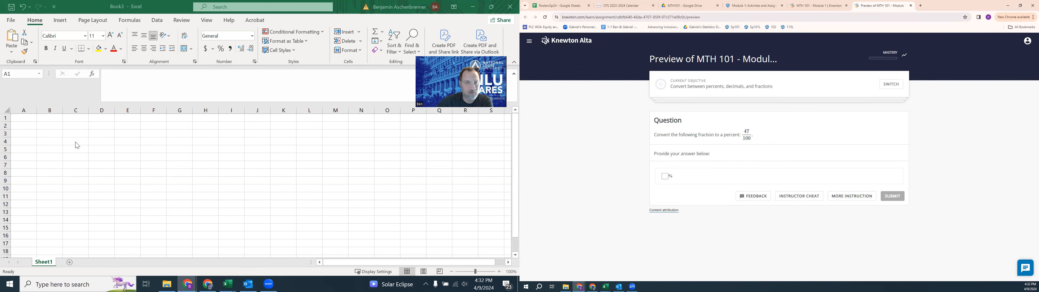
Step: Enter the formula =47/100 in cell C3, giving 0.47
click(75, 133)
text(=)
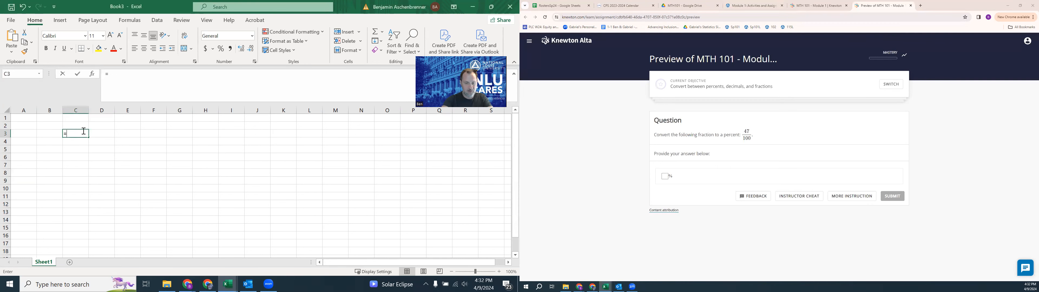
text(47)
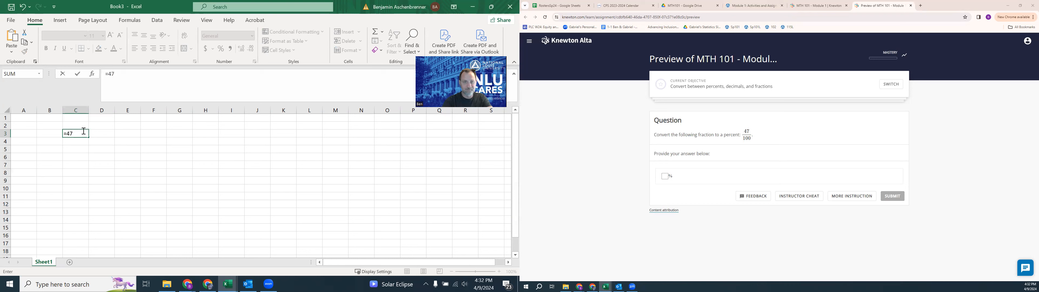
text(/100)
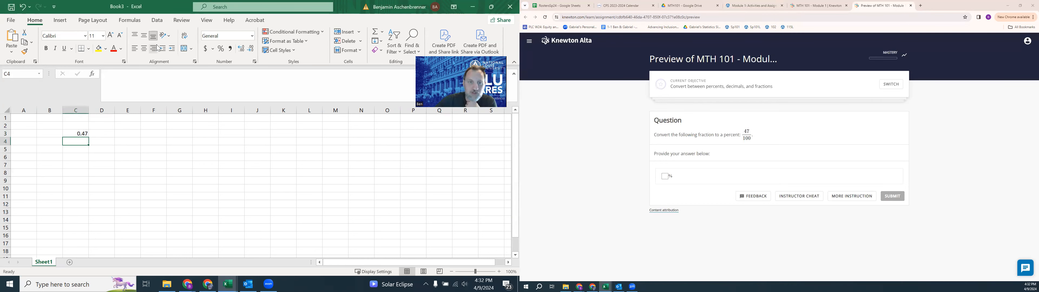
click(75, 134)
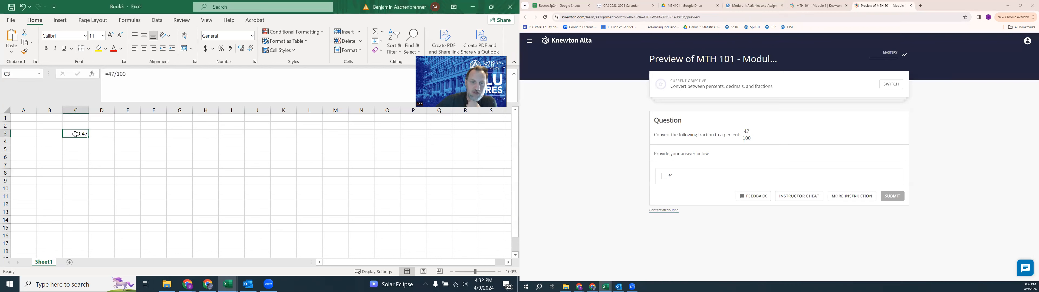
double_click(74, 133)
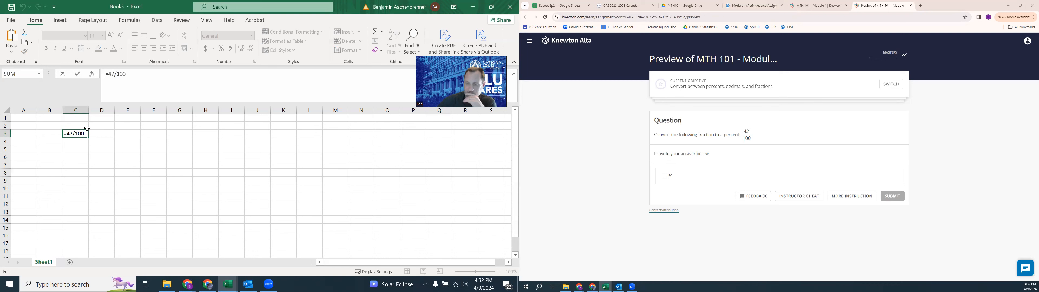
key(Return)
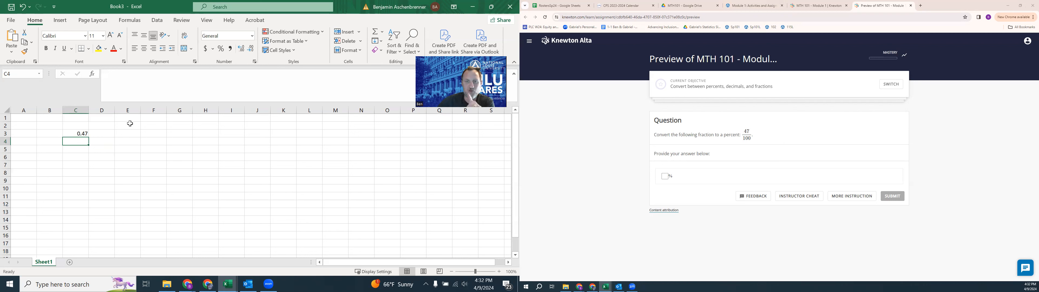
Step: Show C3 as 47% and submit 47 as the Knewton Alta answer
click(74, 133)
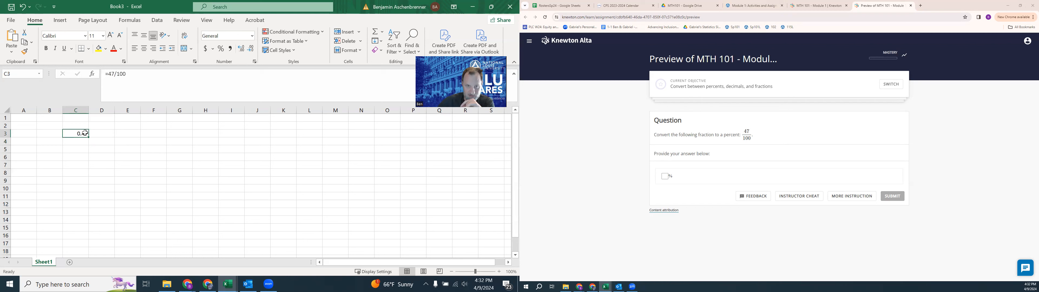
click(221, 48)
text(47)
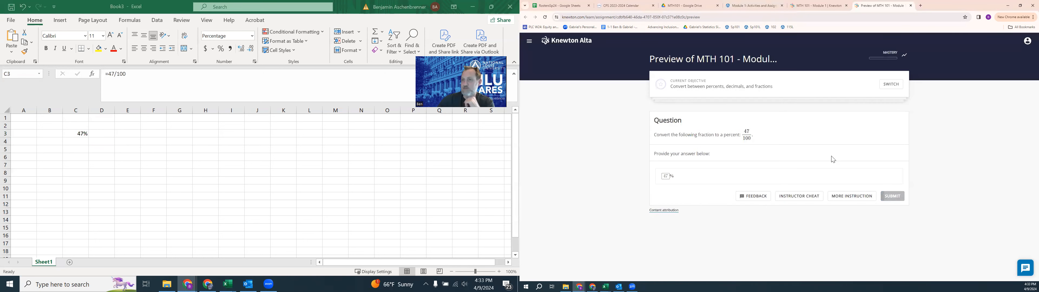
click(891, 196)
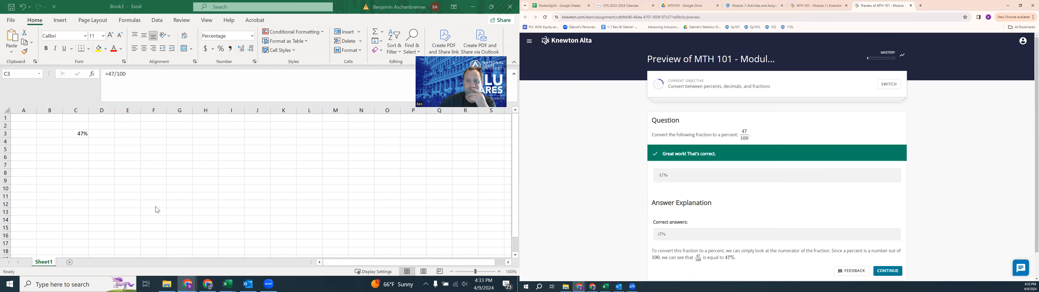
click(127, 142)
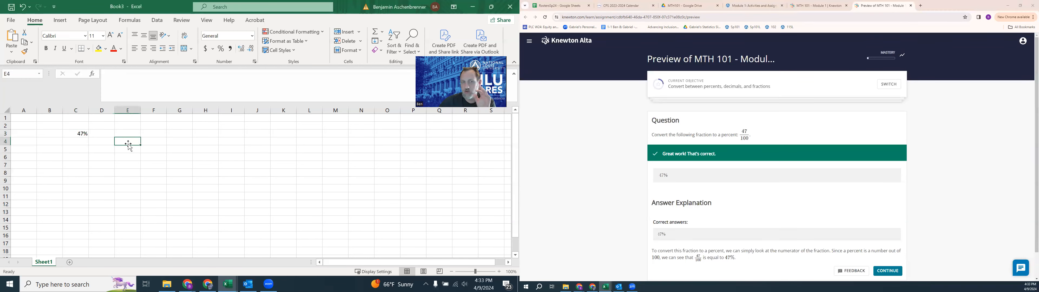
Step: Enter the formula =25/30 in cell E3
click(127, 133)
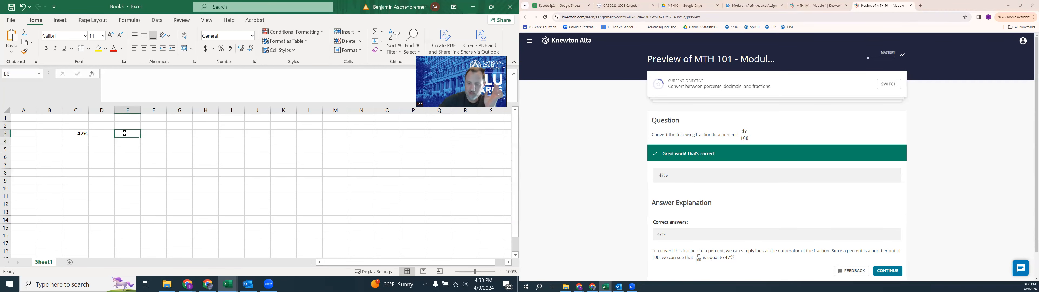
text(=25/)
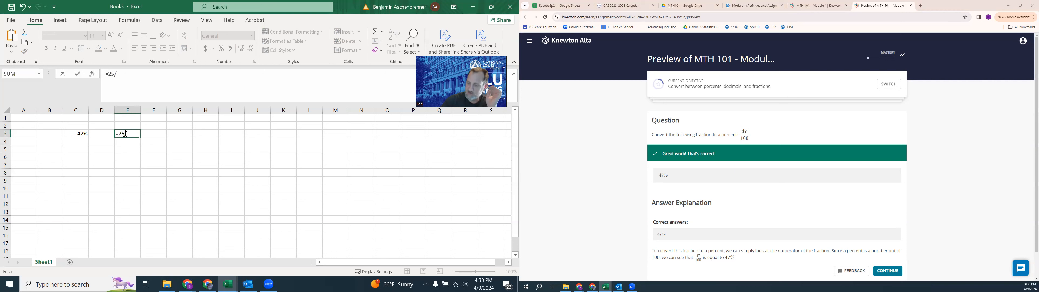
key(Return)
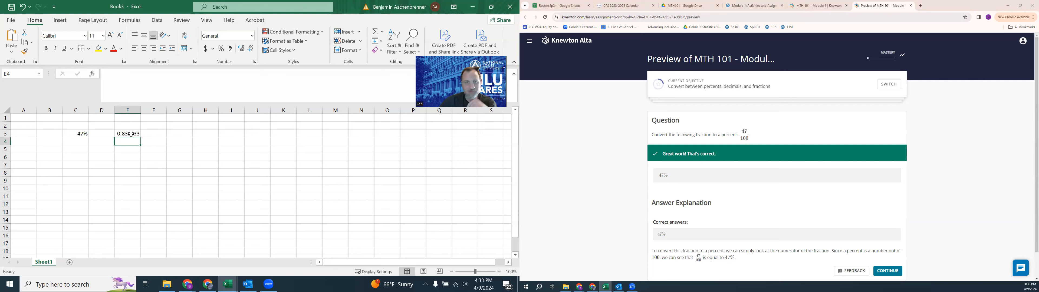
text(=25/30)
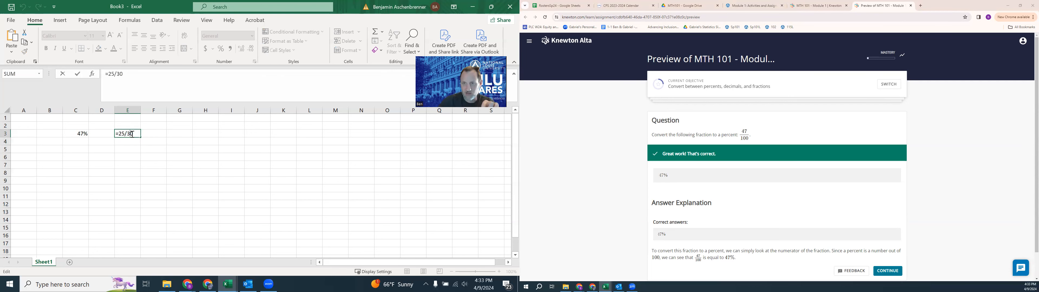
mouse_move(178, 143)
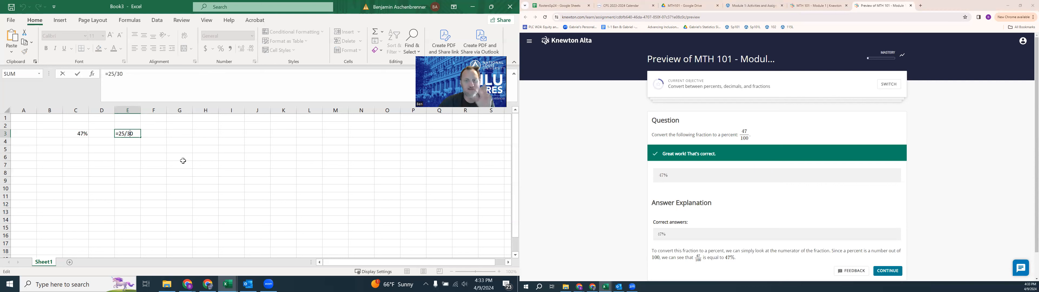
key(Return)
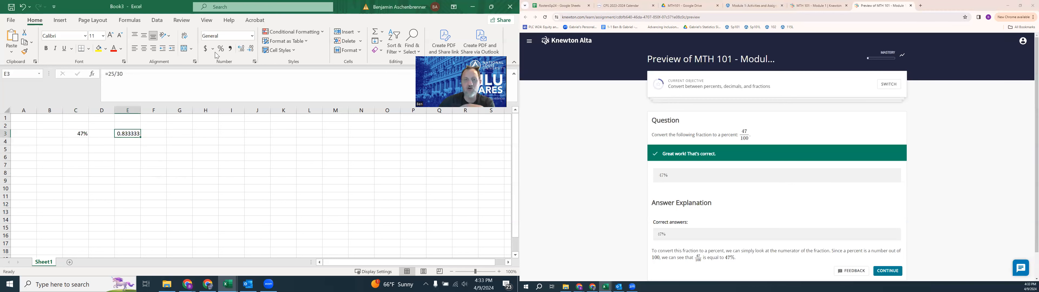
Step: Display E3 as a whole-number percentage, 83%
click(219, 49)
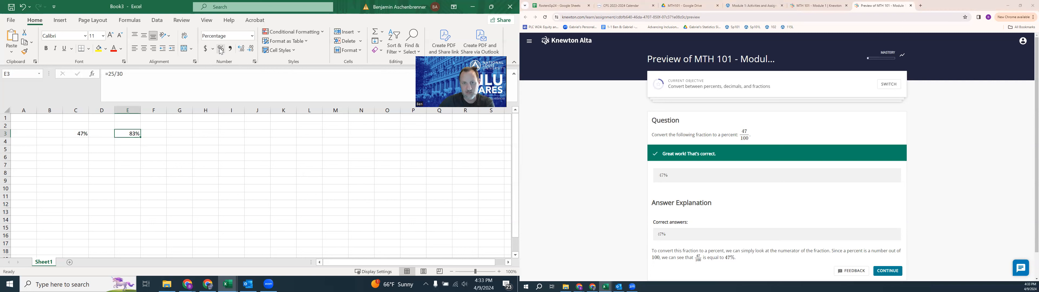
click(242, 49)
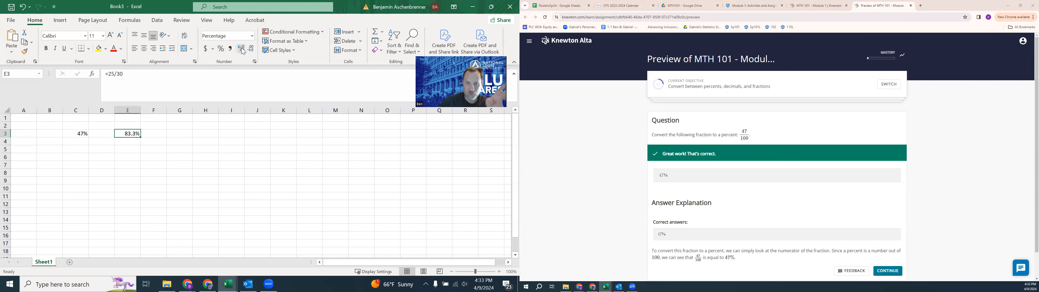
click(250, 48)
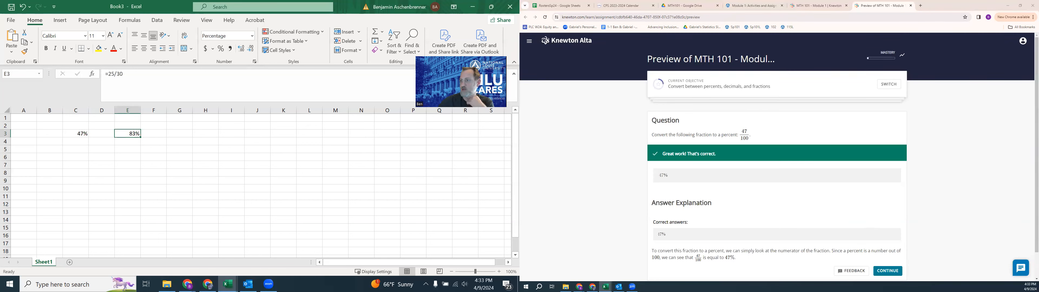
Step: Note in G3:G5 'multiplier process', 'start with 100%', 'add/subtract the percentage'
click(887, 271)
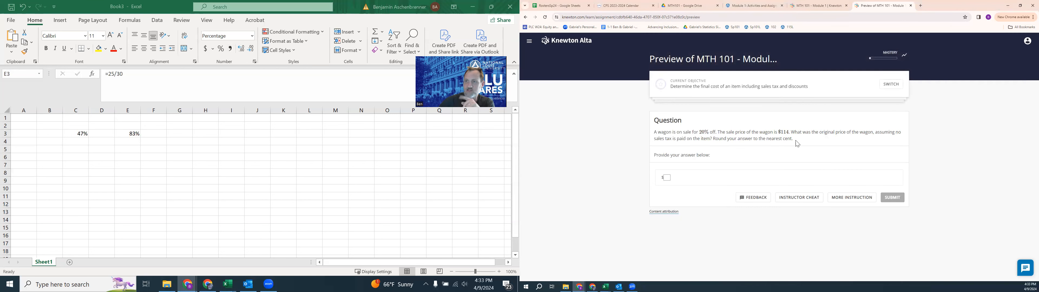
click(127, 133)
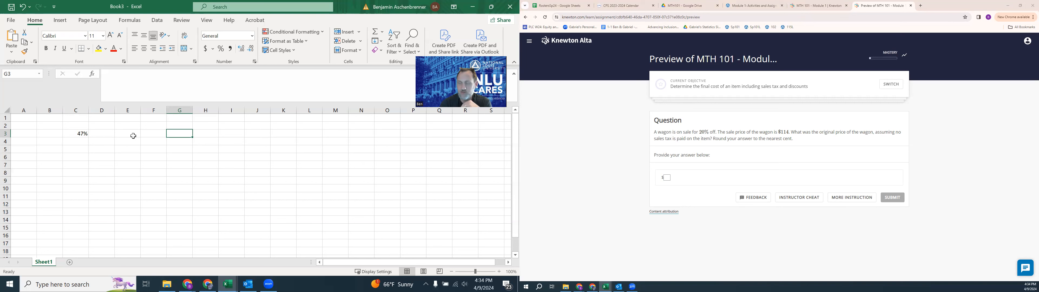
text(multiplier proces)
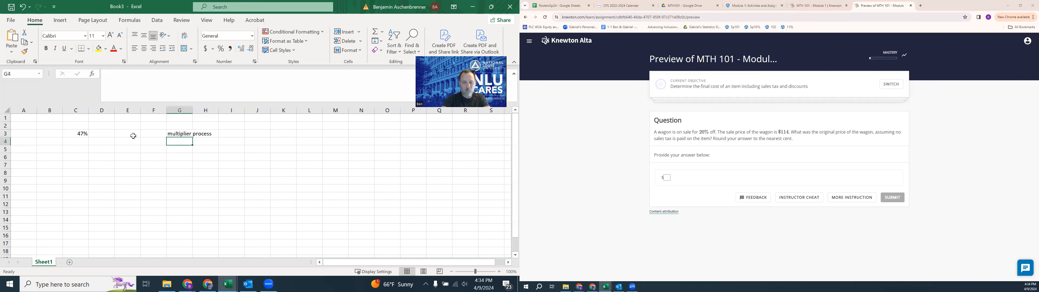
text(start with 100%)
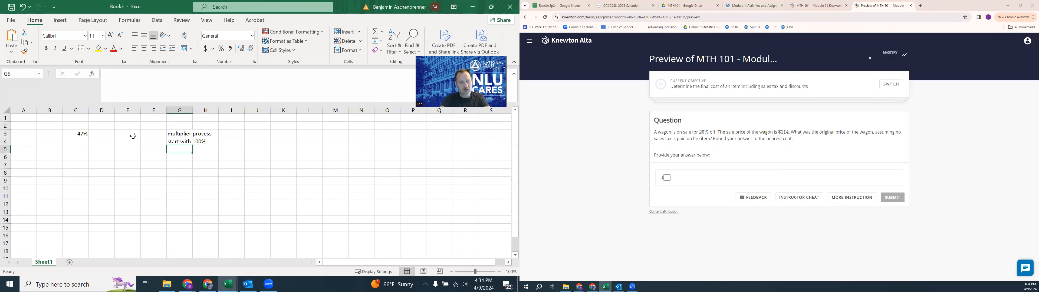
text(add/subtract the percent)
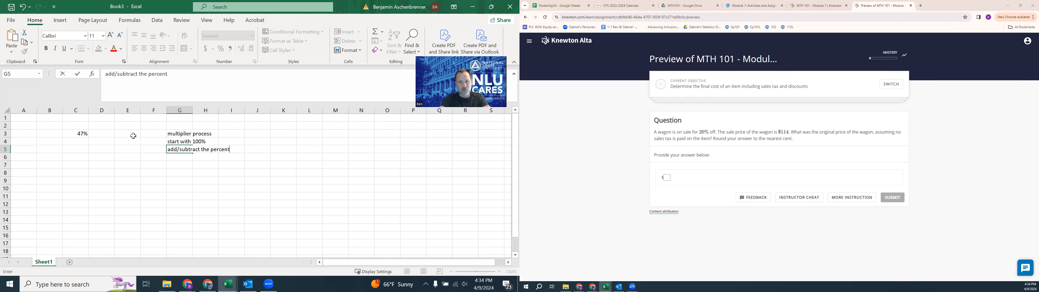
text(age)
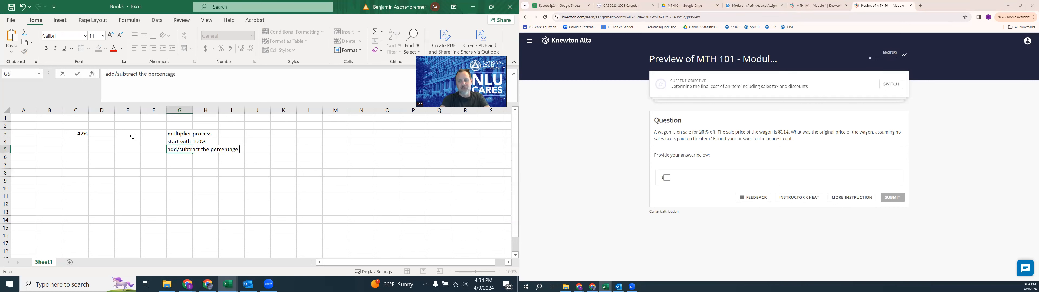
key(Return)
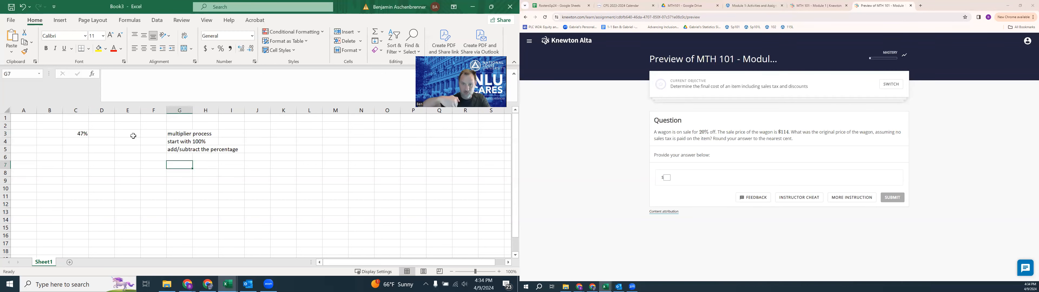
Step: Enter 100%-20% as text and as a formula giving 80.0%, labelled 'multiplier'
text(100%-20%)
click(180, 172)
text(=)
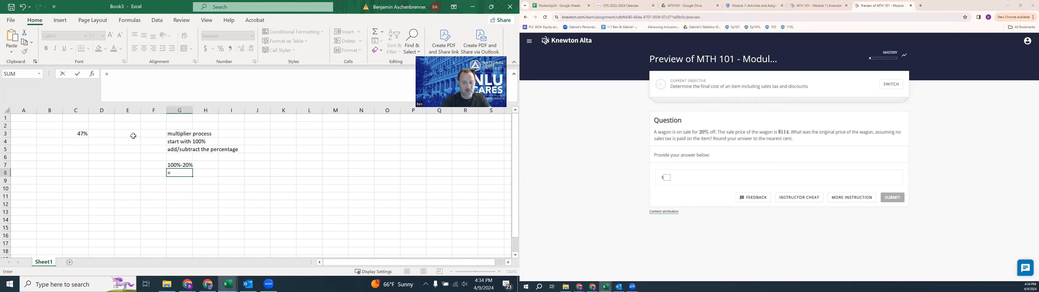
text(100%-20%)
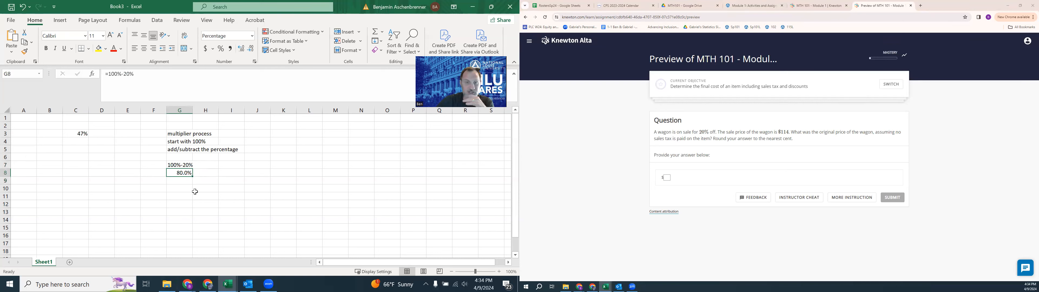
mouse_move(177, 186)
text(multipl)
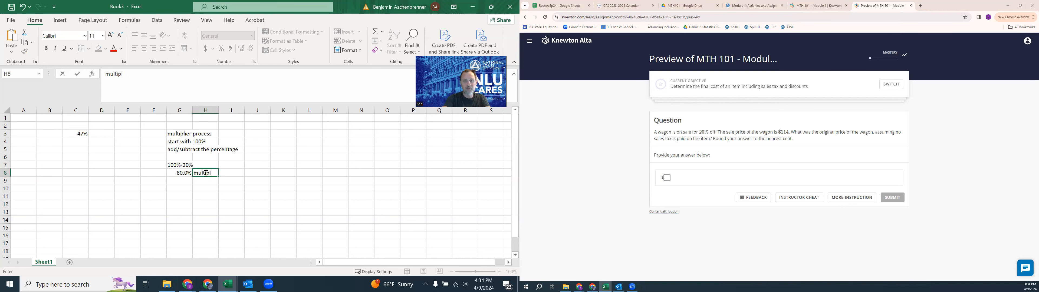
key(Return)
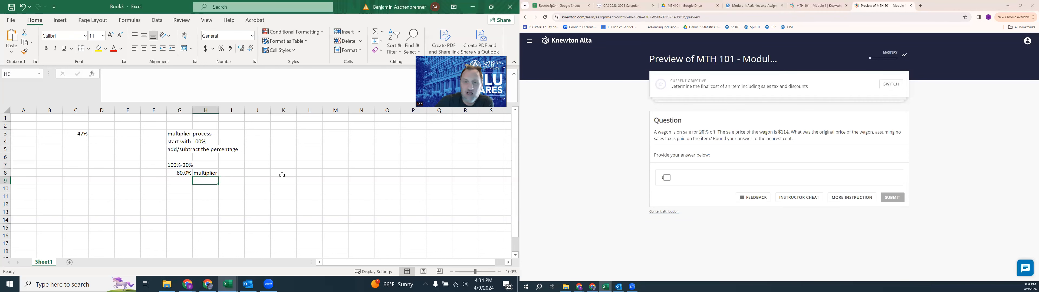
click(283, 173)
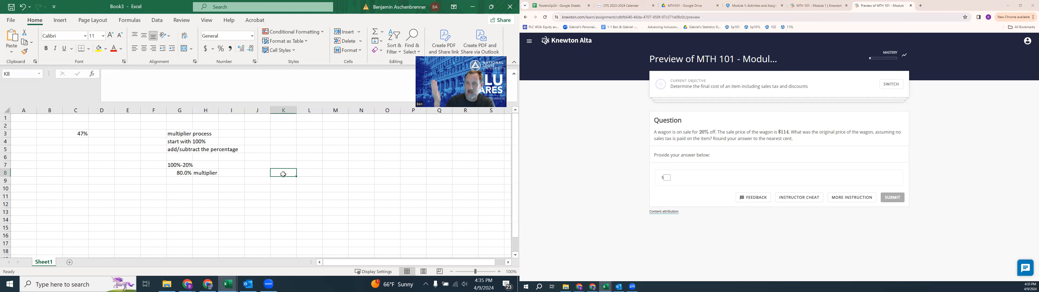
Step: Label original and sale prices, set original price 150 and sale price =L8*G8 using the 80% multiplier
text(original price)
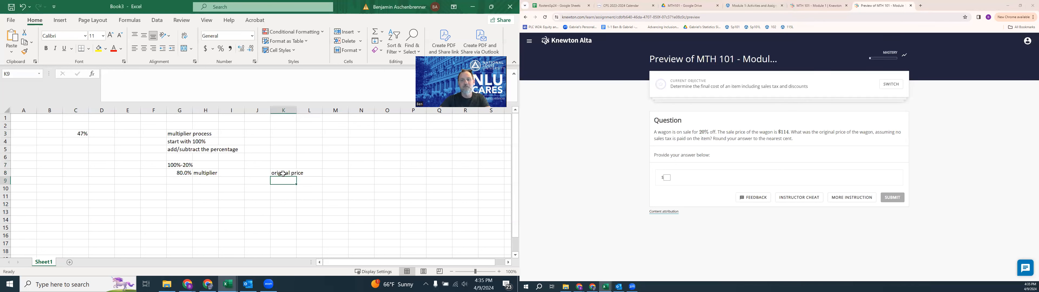
click(309, 173)
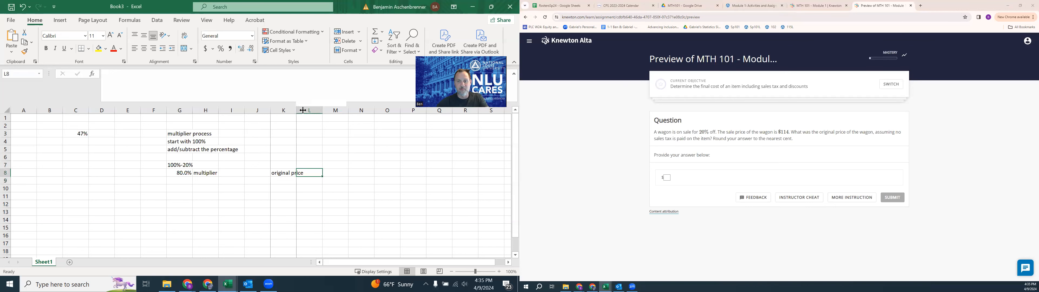
click(322, 172)
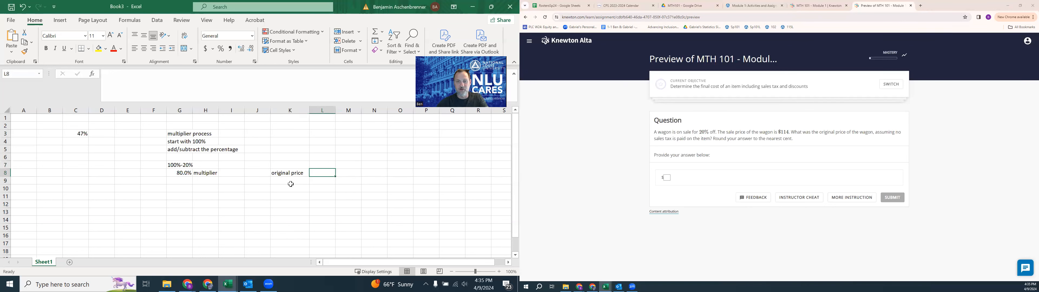
click(289, 188)
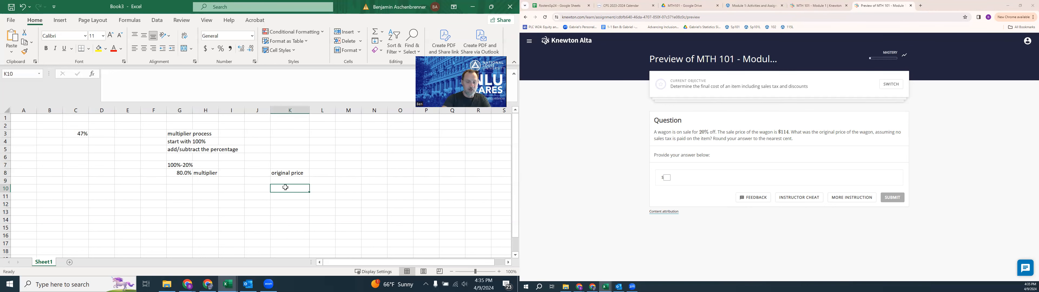
text(sale price)
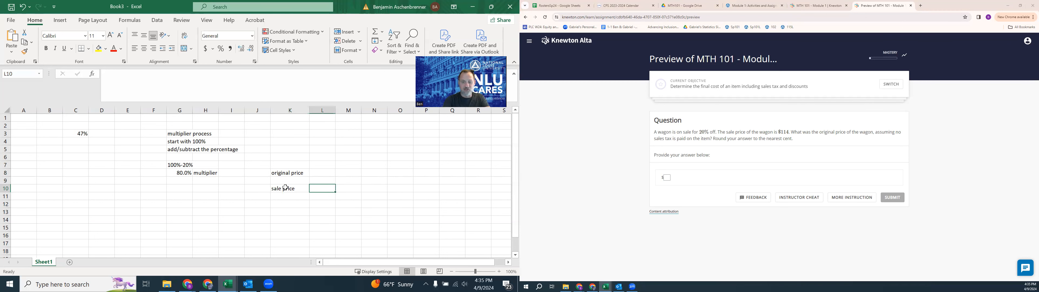
click(322, 172)
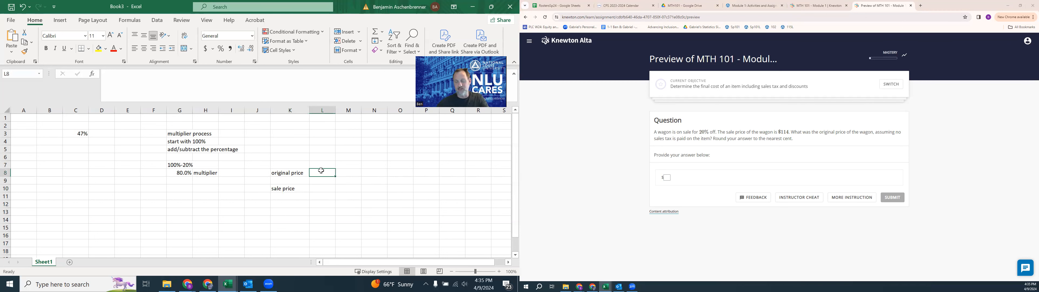
text(150)
click(322, 188)
text(=L8)
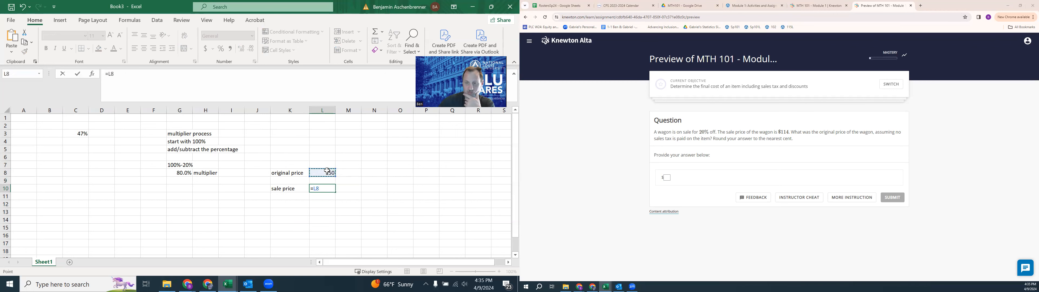
text(*)
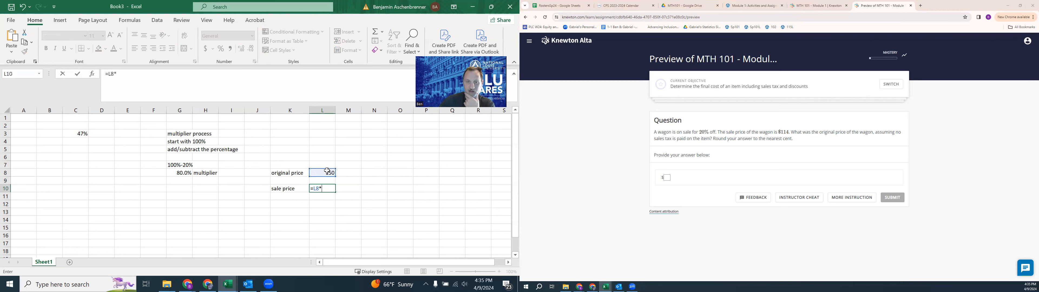
click(179, 173)
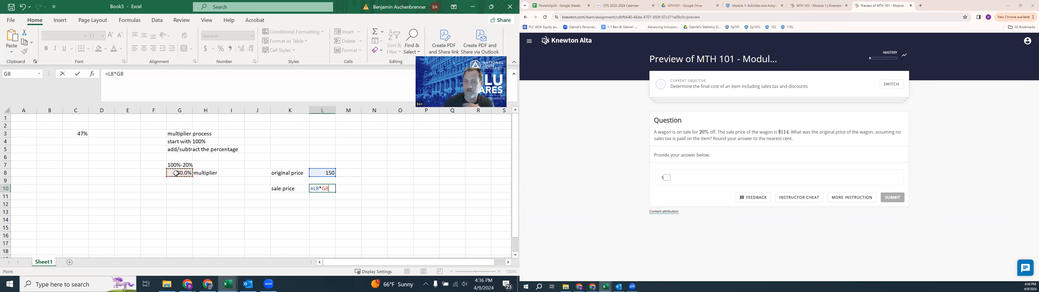
key(Return)
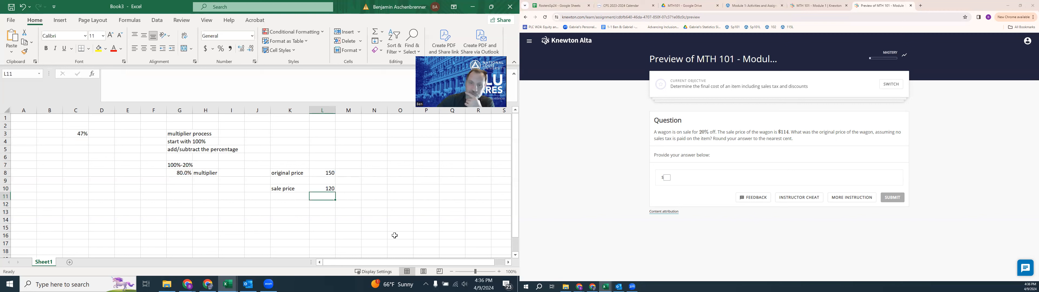
Step: Retry original price guesses (148, then 142.5) until the sale price shows 114
click(322, 173)
text(149)
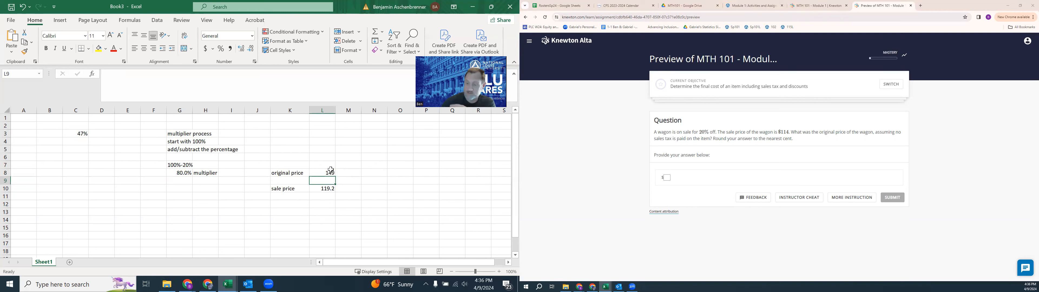
text(148)
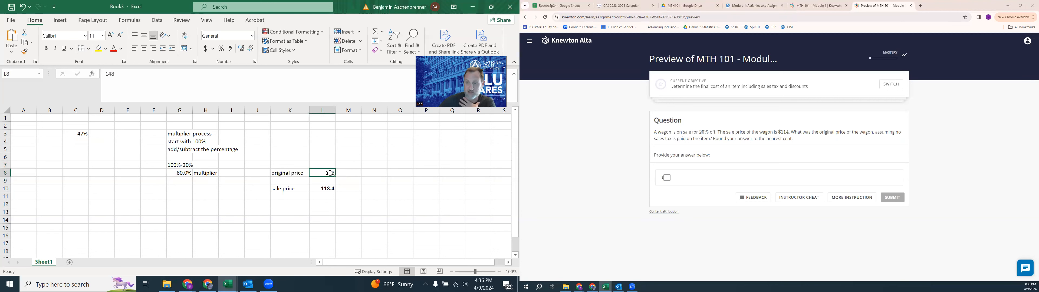
key(Return)
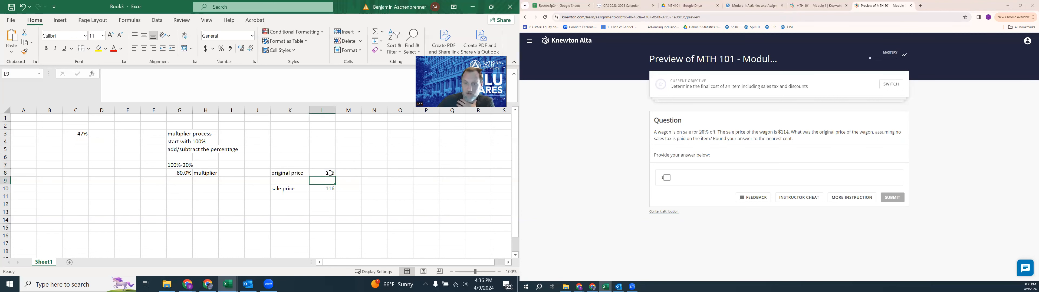
click(322, 189)
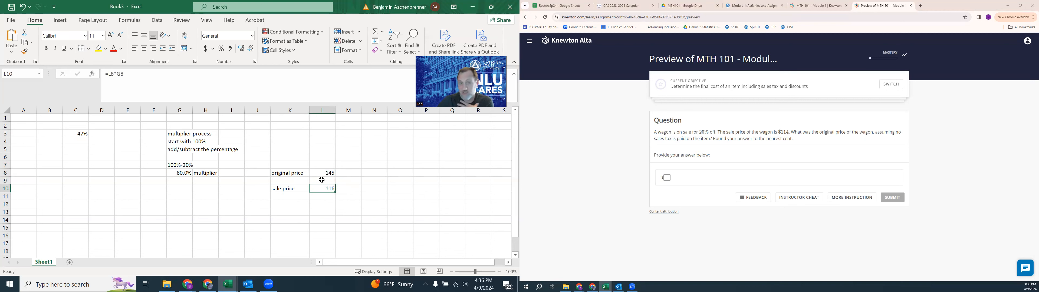
click(322, 173)
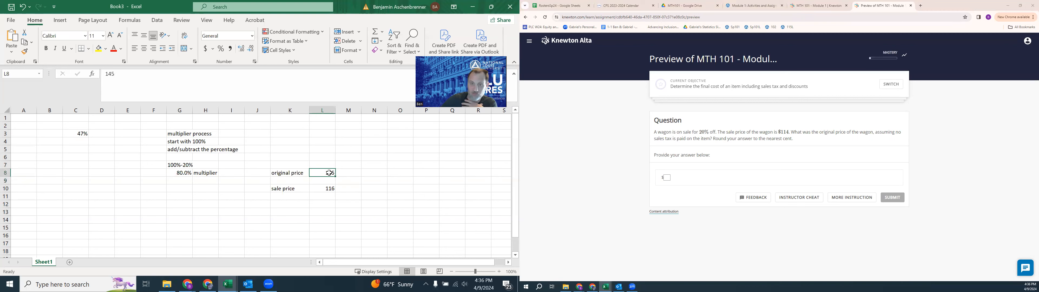
key(Return)
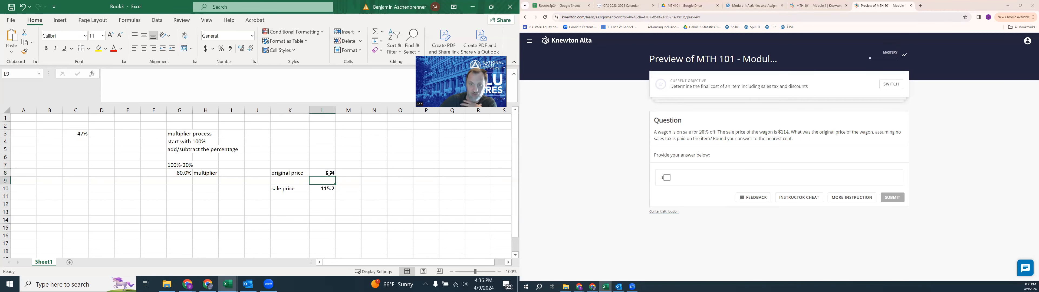
click(322, 173)
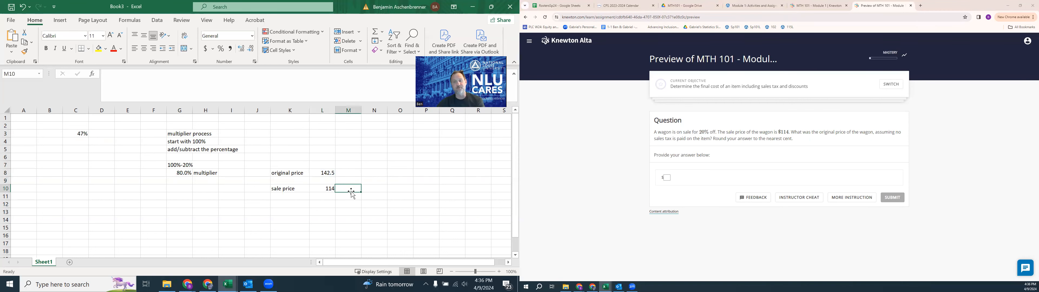
click(322, 173)
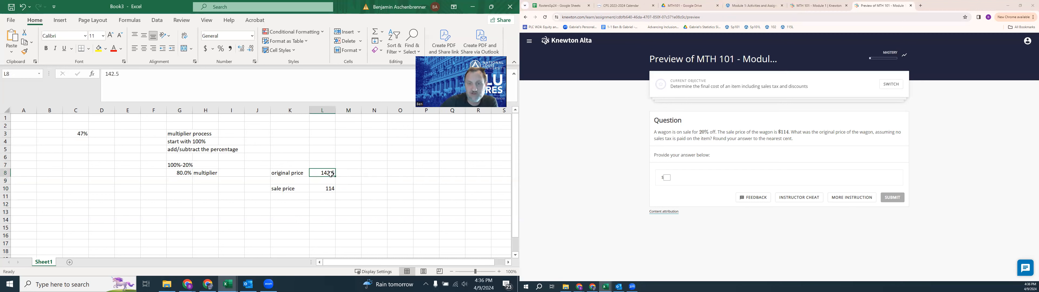
click(323, 188)
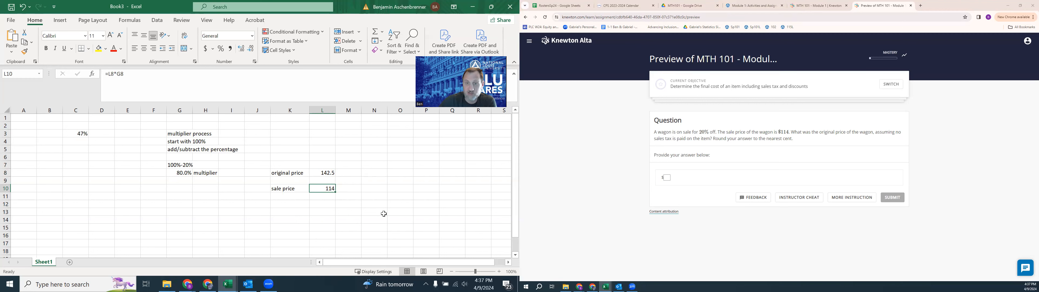
click(257, 211)
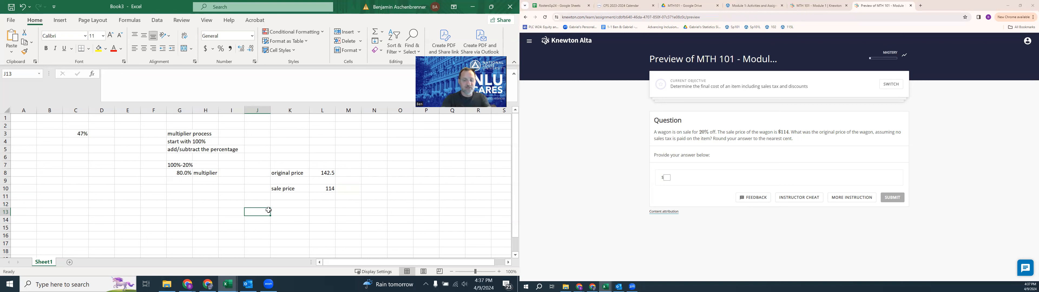
Step: Note '80% of price = sale price' and a 2x=10 example solved by /2 /2
text(8)
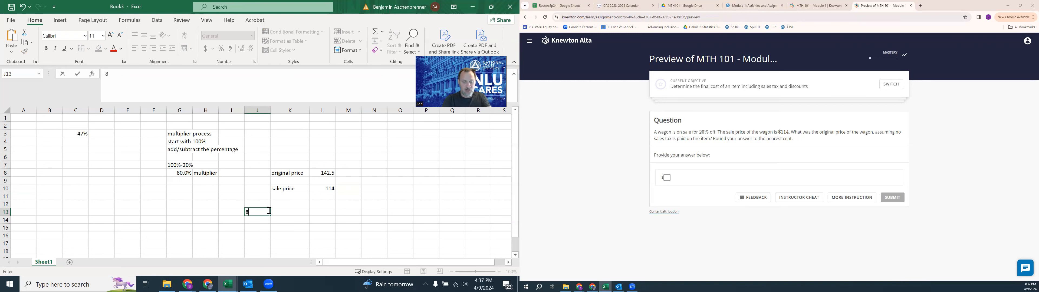
text(0% of)
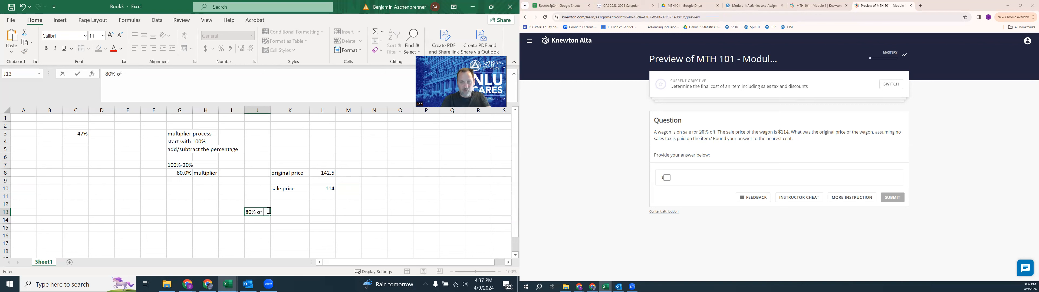
text(price = sale price)
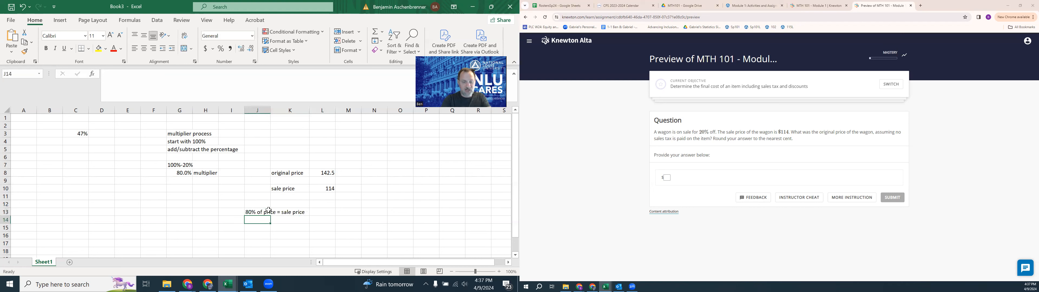
text(80% of price = sale price)
text(80% of price = 114)
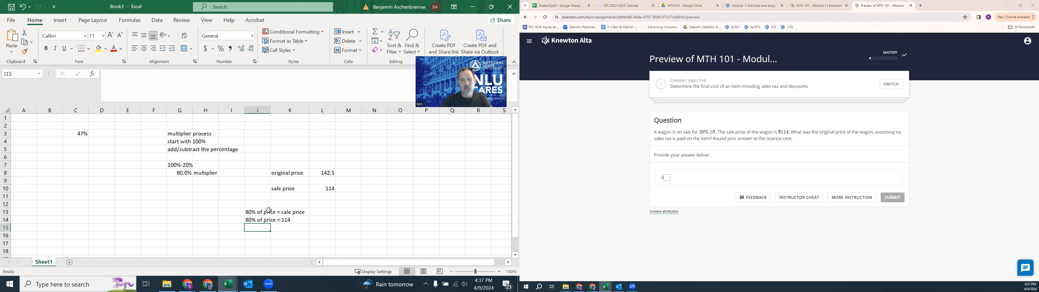
click(374, 212)
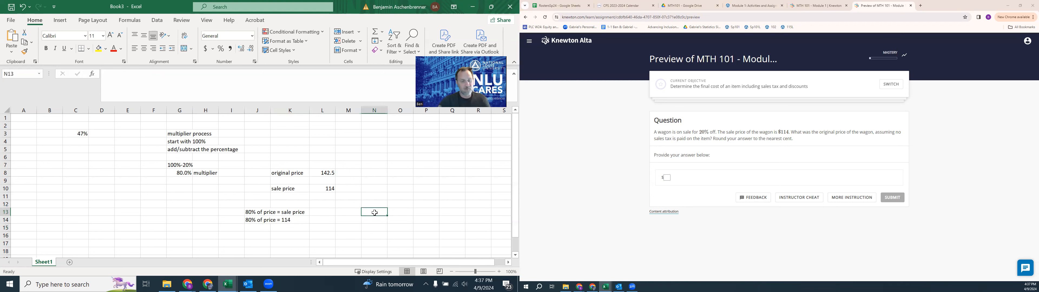
text(2x=10)
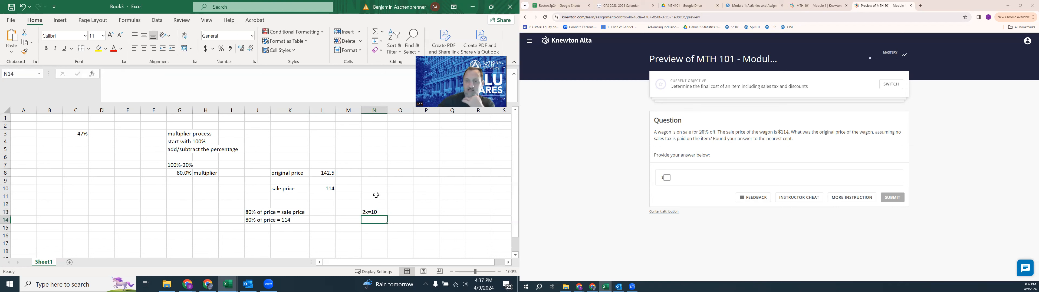
mouse_move(322, 151)
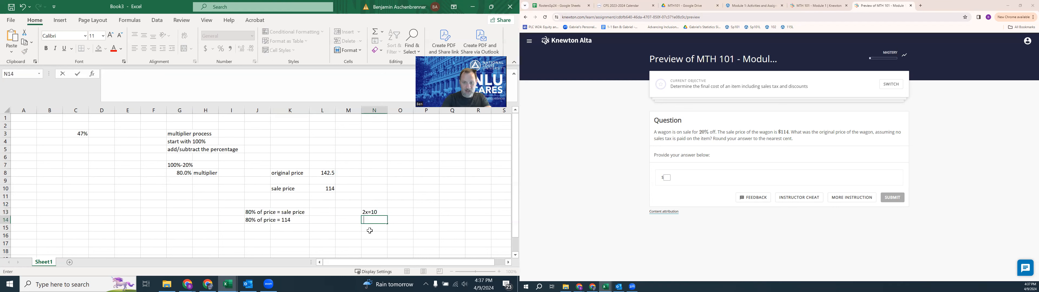
text(/2)
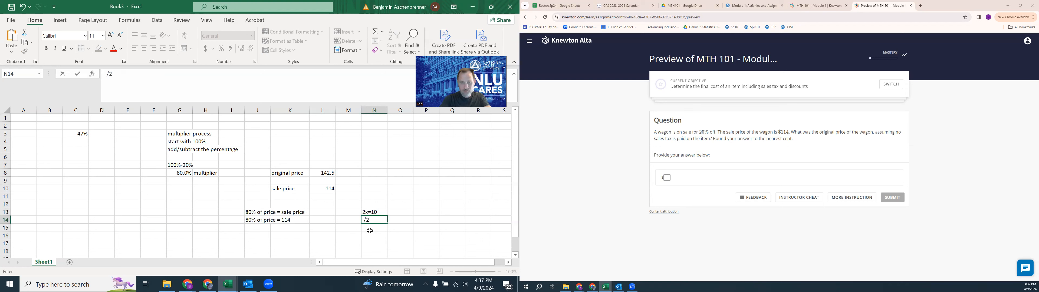
text(/2)
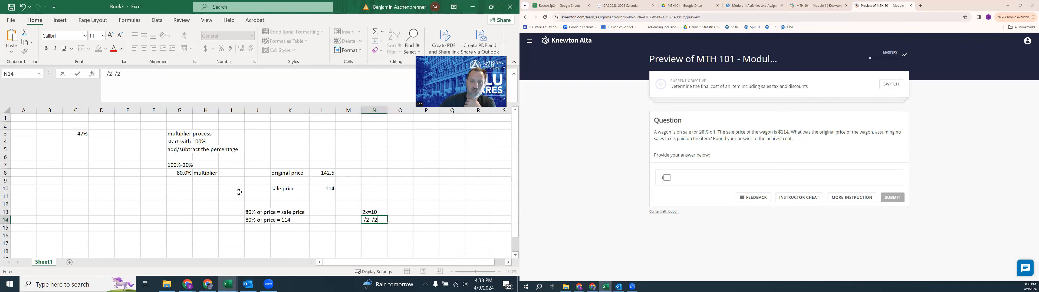
Step: Write the equation 80% x p = 114 and compute =114/80%, giving 142.5
click(257, 227)
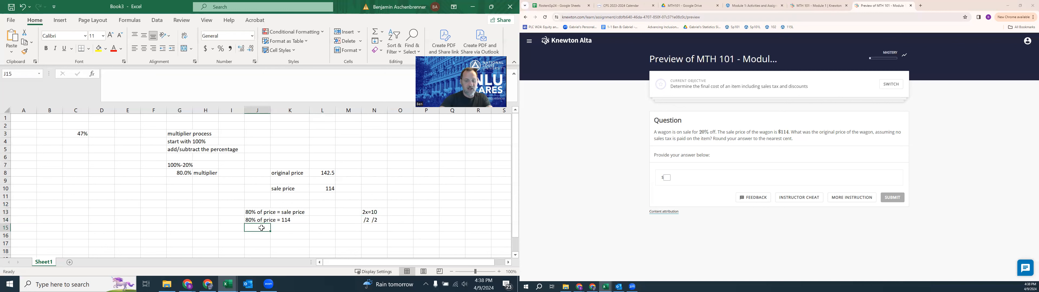
text(80%)
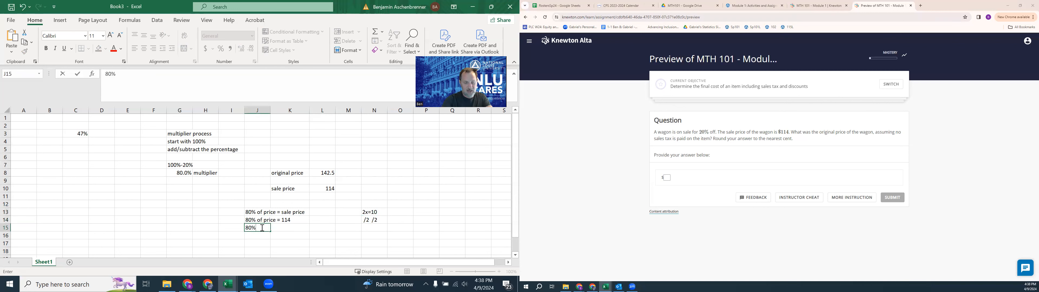
text(x p)
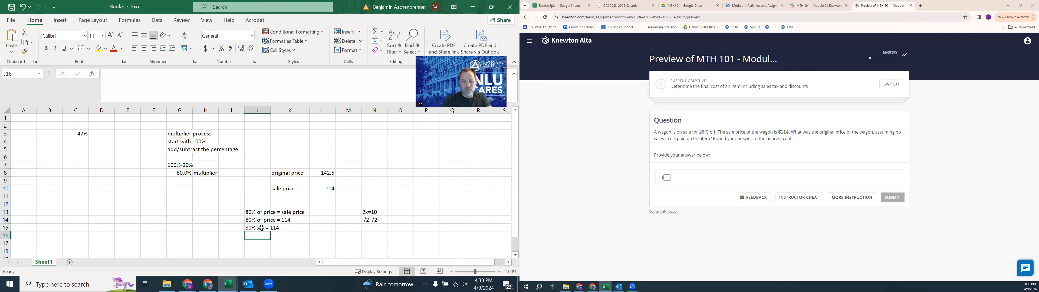
text(=114/)
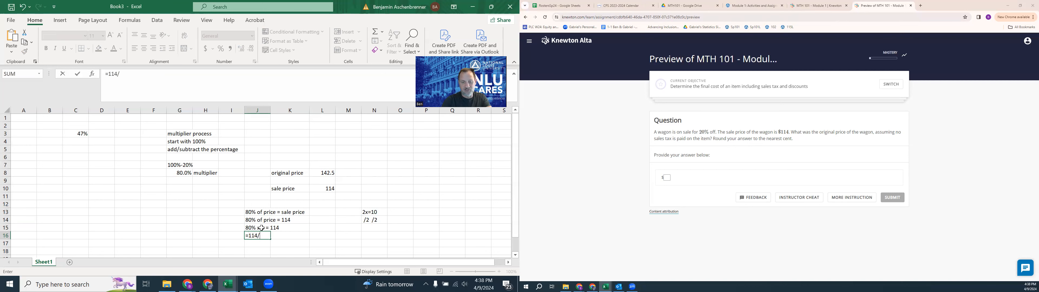
text(80%)
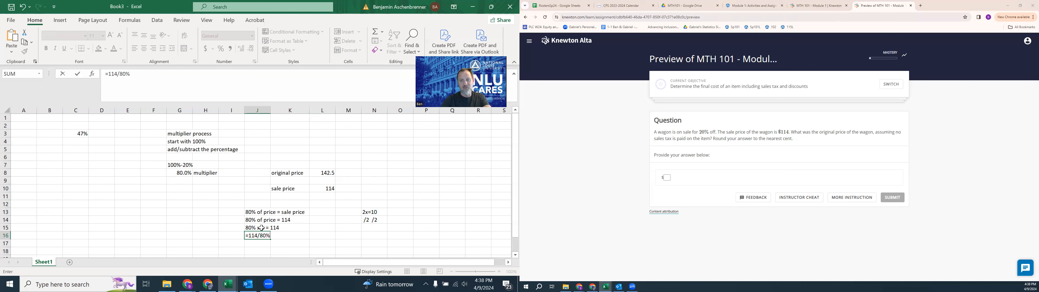
key(Return)
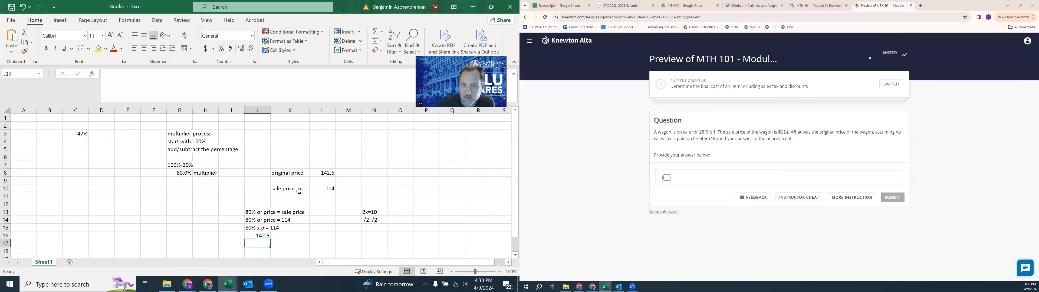
click(321, 172)
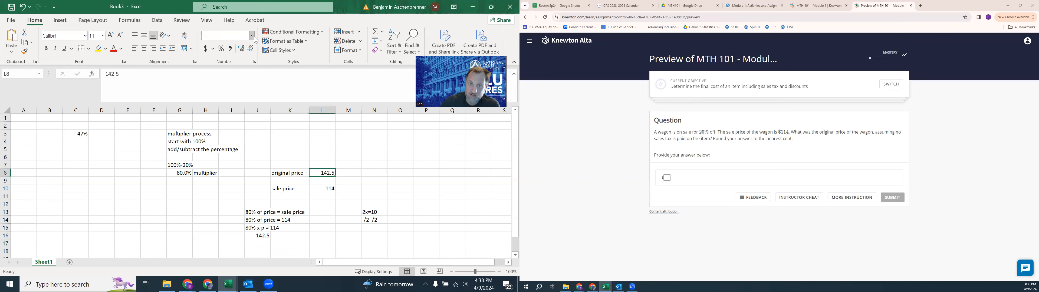
Step: Show the original price as $142.50 and add a cell computing =3.7999*12.534, 47.62795
click(251, 34)
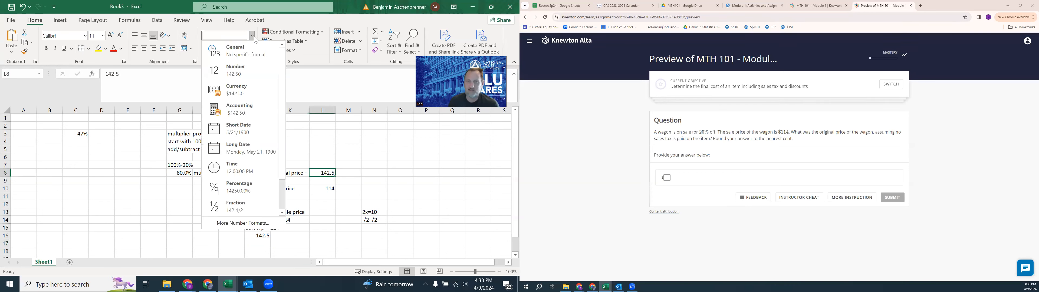
mouse_move(232, 157)
text(=)
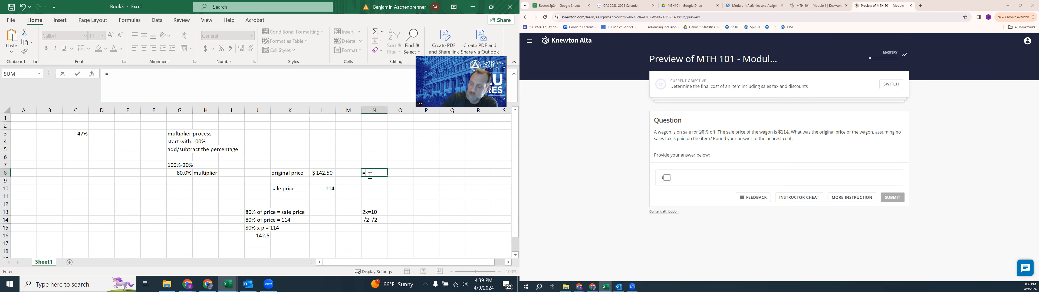
text(3.799)
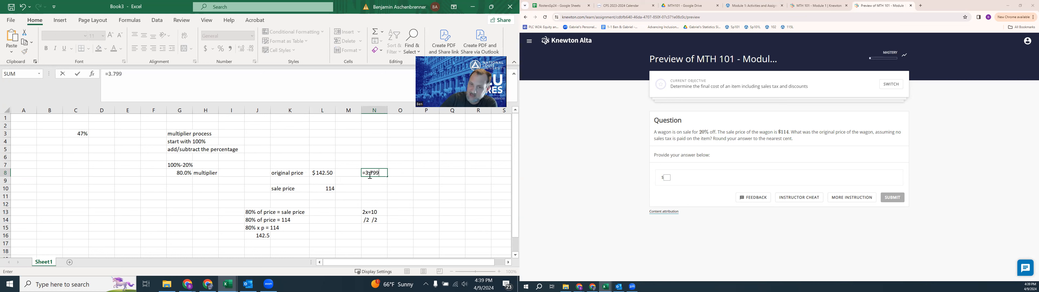
text(9)
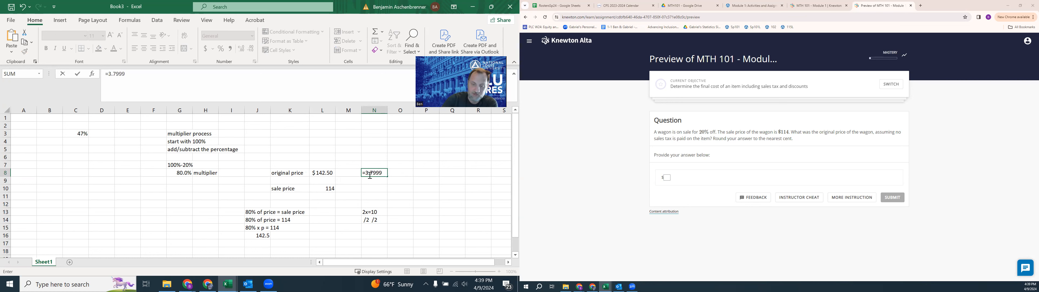
text(*)
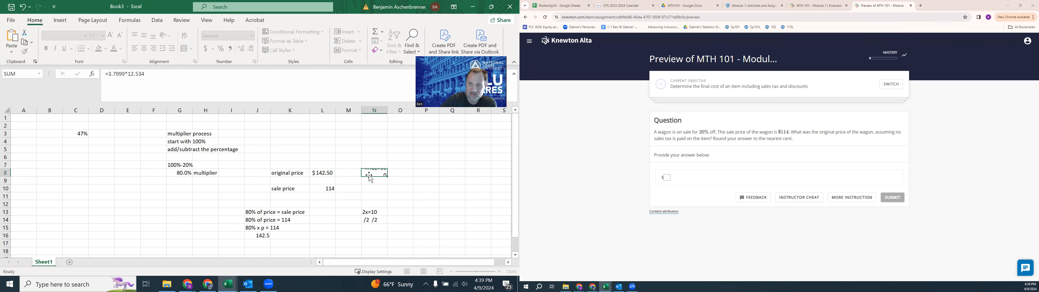
key(Return)
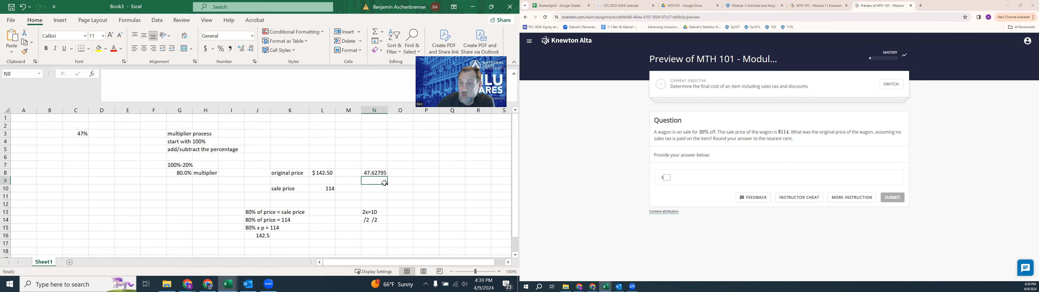
click(373, 172)
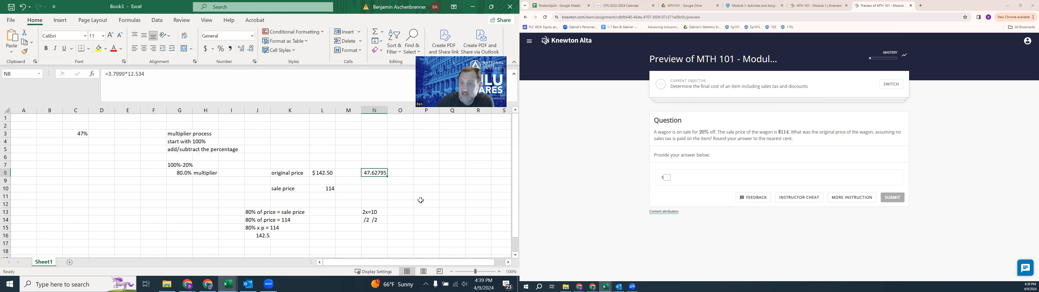
mouse_move(398, 196)
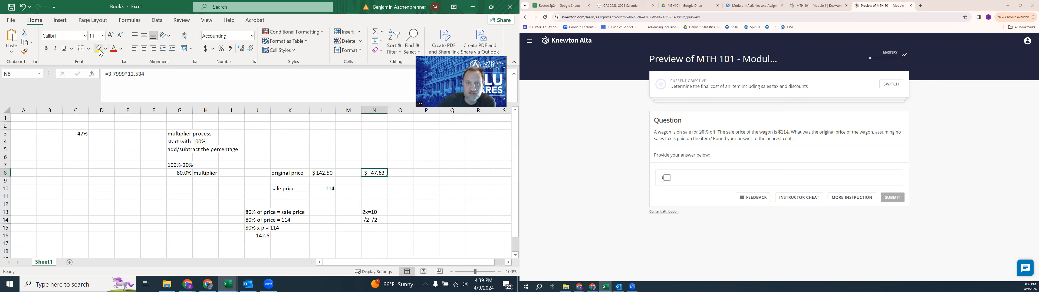
Step: Give the $47.63 result cell a yellow fill and a new standard text colour
click(97, 49)
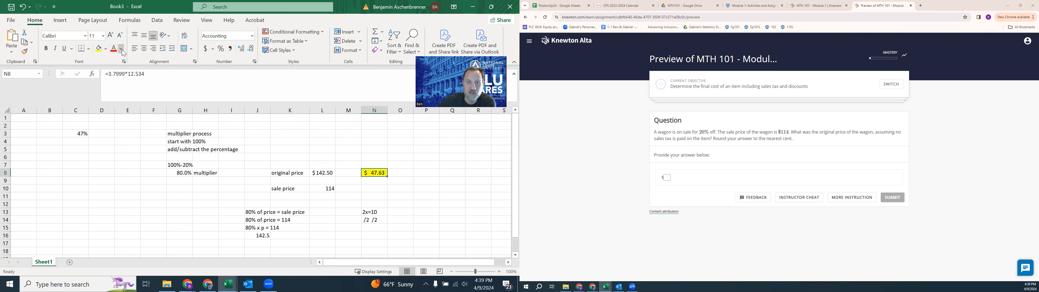
click(114, 48)
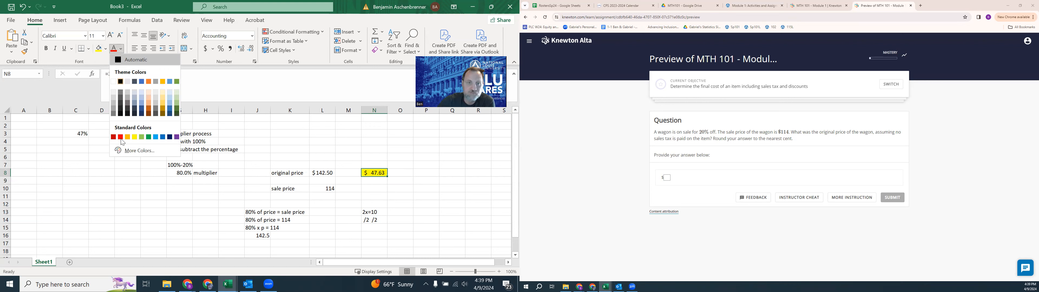
click(127, 141)
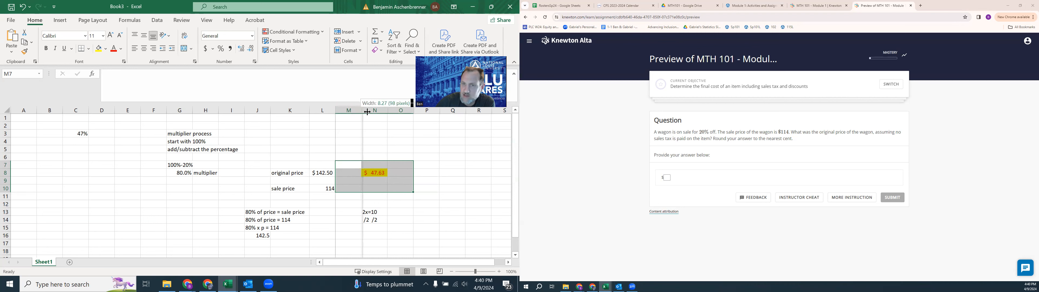
Step: Widen columns M:O, add a large 152365*… product in L2 and show the original price in accounting format
drag(368, 110, 351, 110)
text(=1)
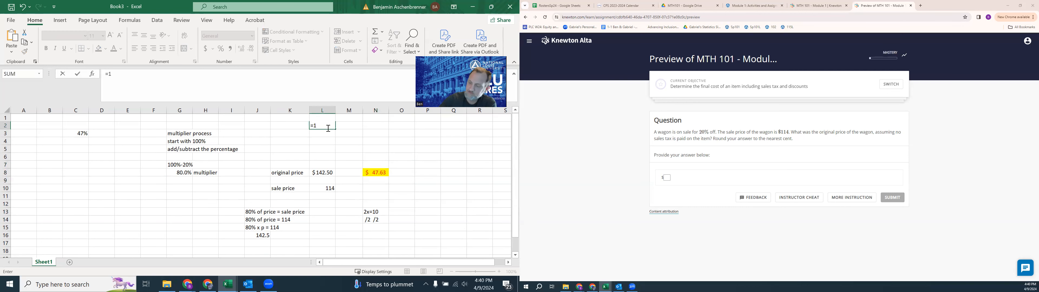
text(52365*)
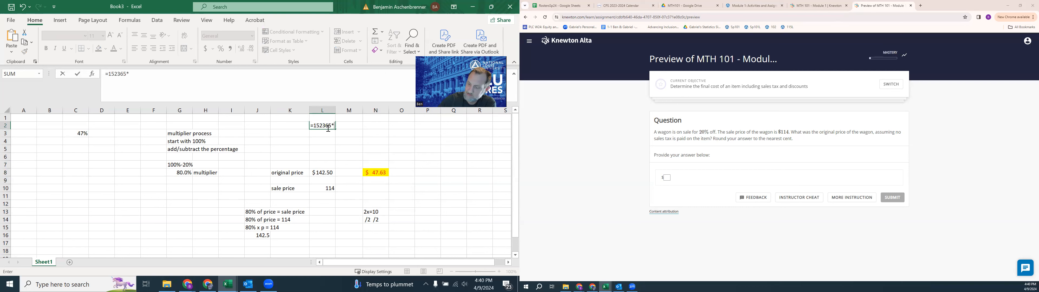
key(Return)
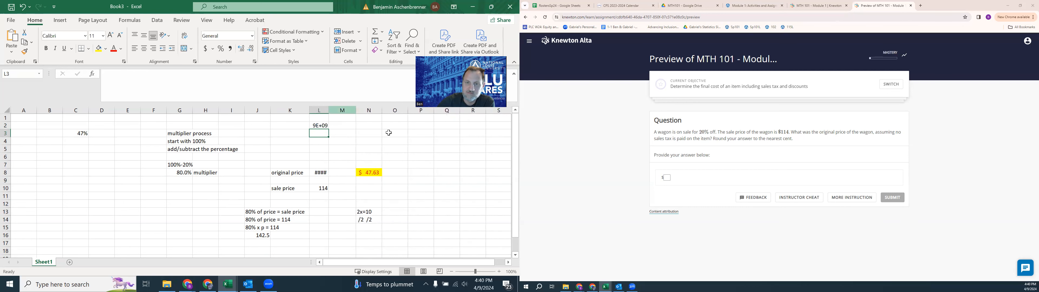
click(318, 172)
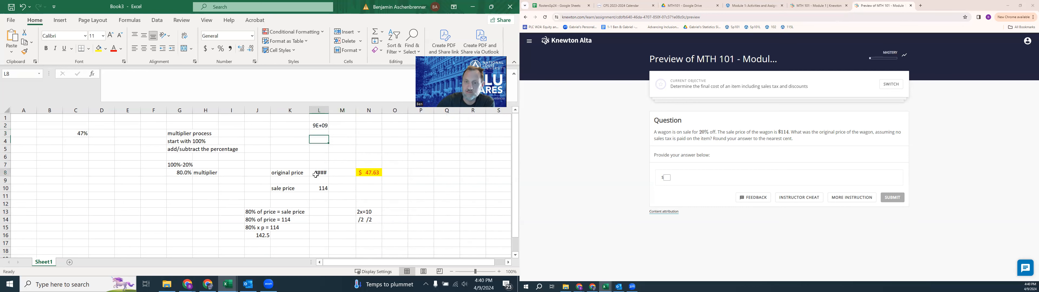
click(318, 172)
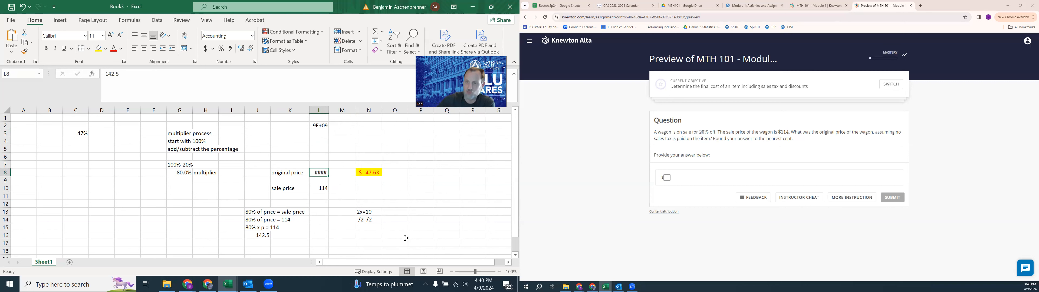
mouse_move(331, 191)
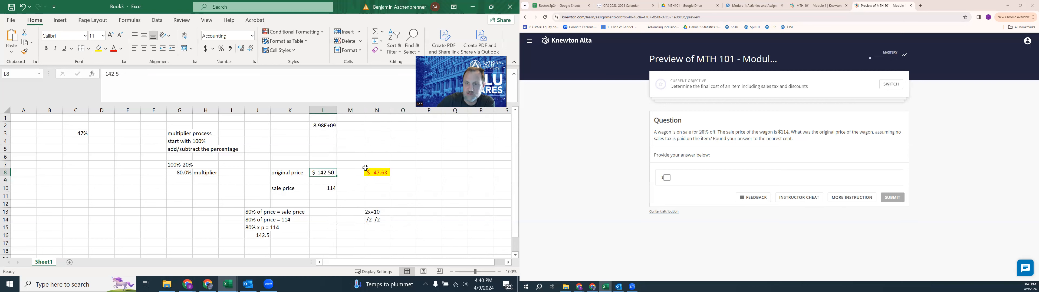
mouse_move(117, 163)
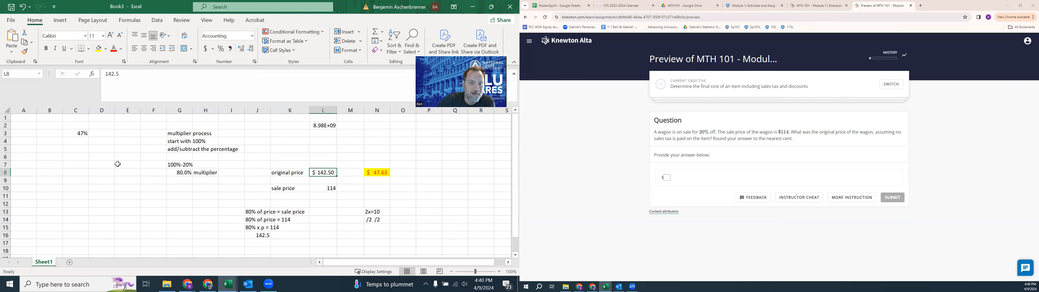